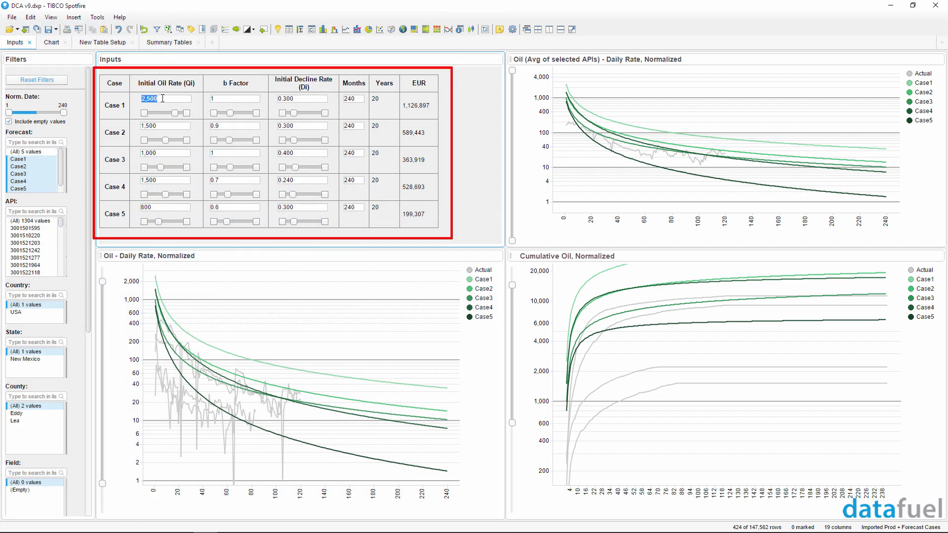
Set Case 1 inputs (Qi 100, b 0.8, Di 0.200) and Case 2 Qi 500, plotting only Cases 1, 3, 4.
text(100)
click(235, 98)
text(0.8)
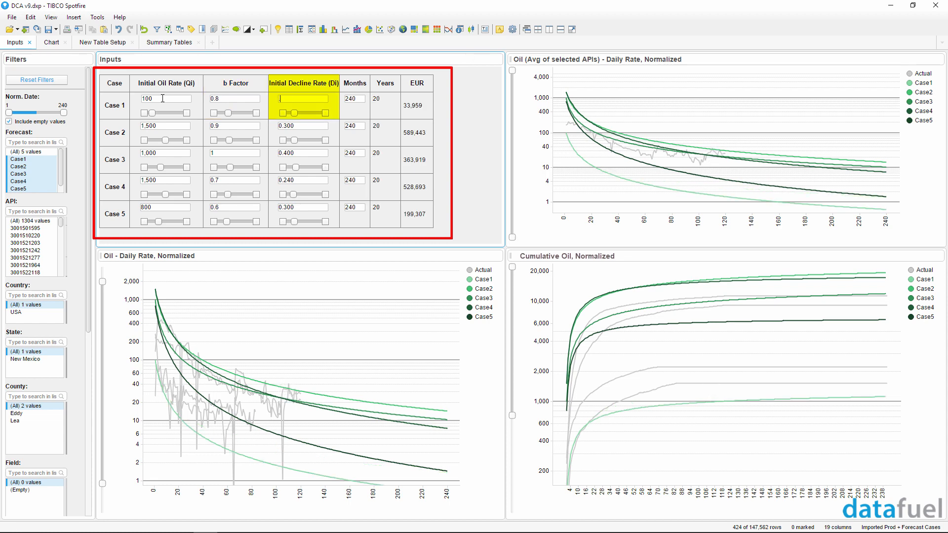
click(353, 99)
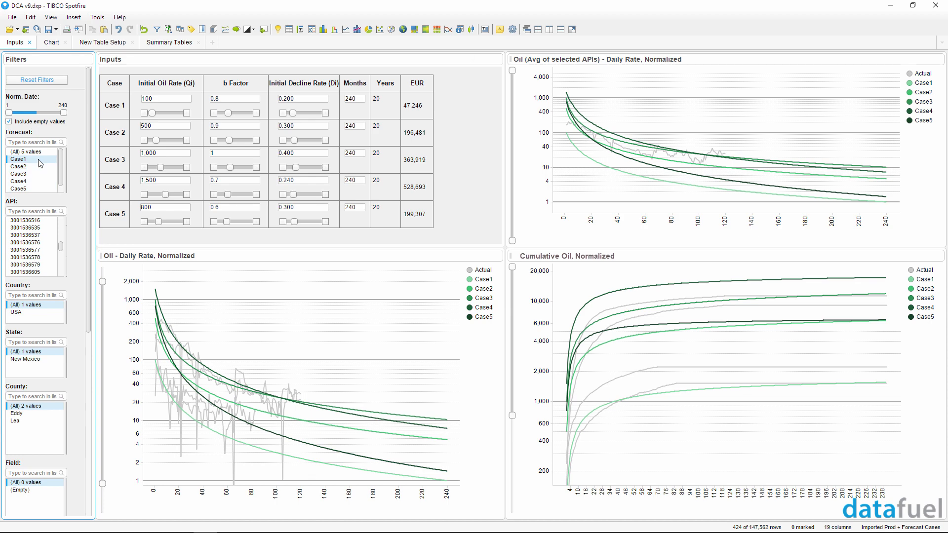
click(18, 159)
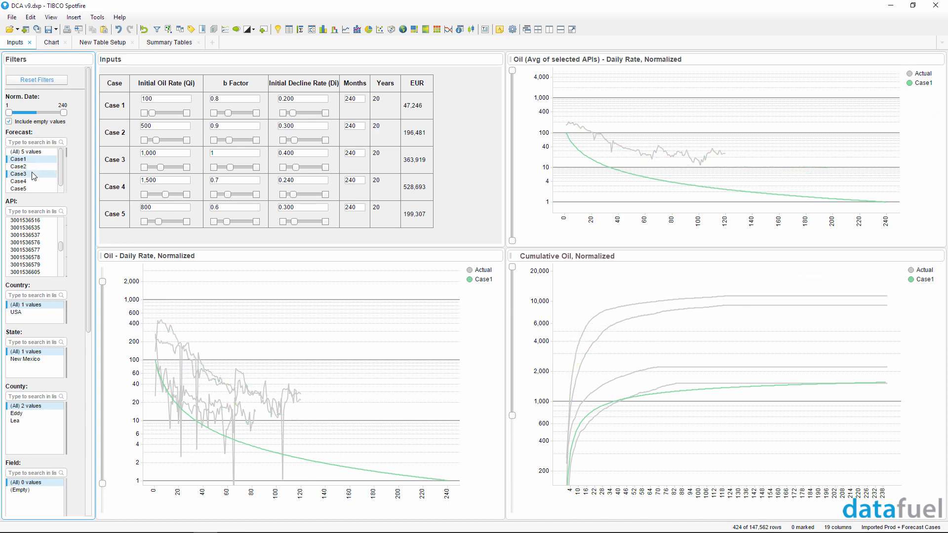
click(19, 174)
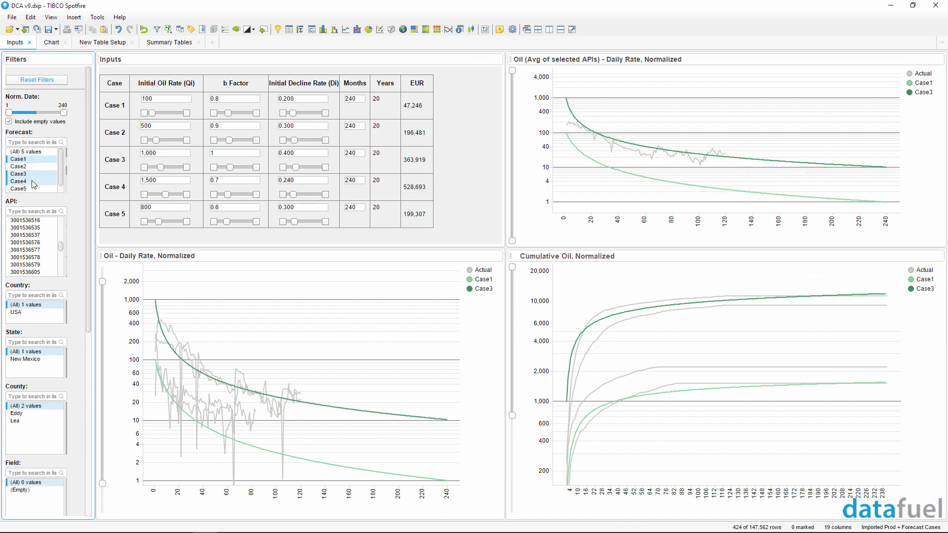
click(19, 178)
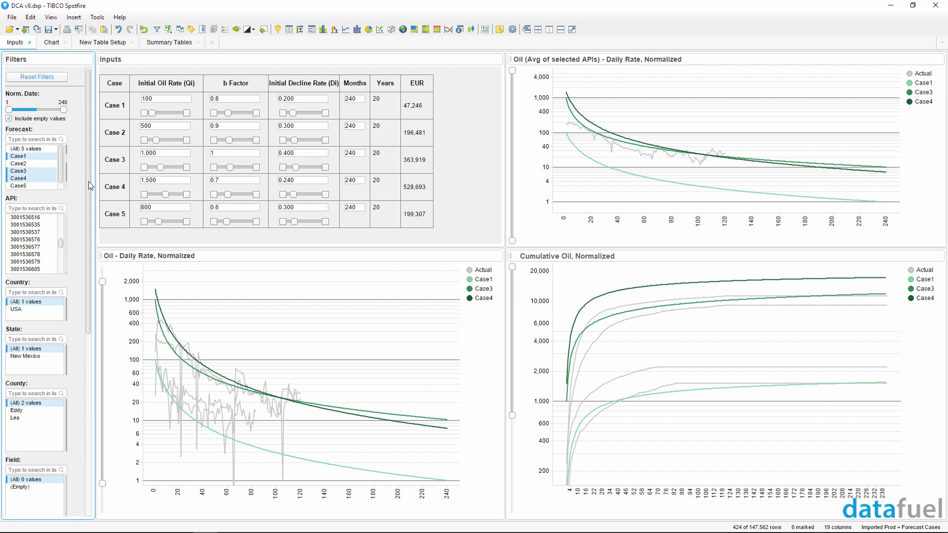
Widen the API filter so hundreds of actual well curves appear behind the type curves.
scroll(down, 3)
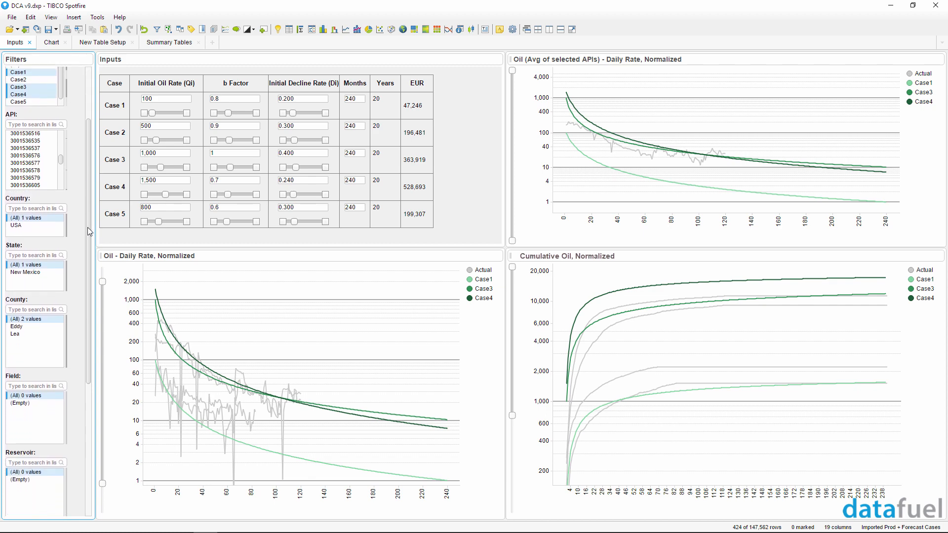
scroll(down, 3)
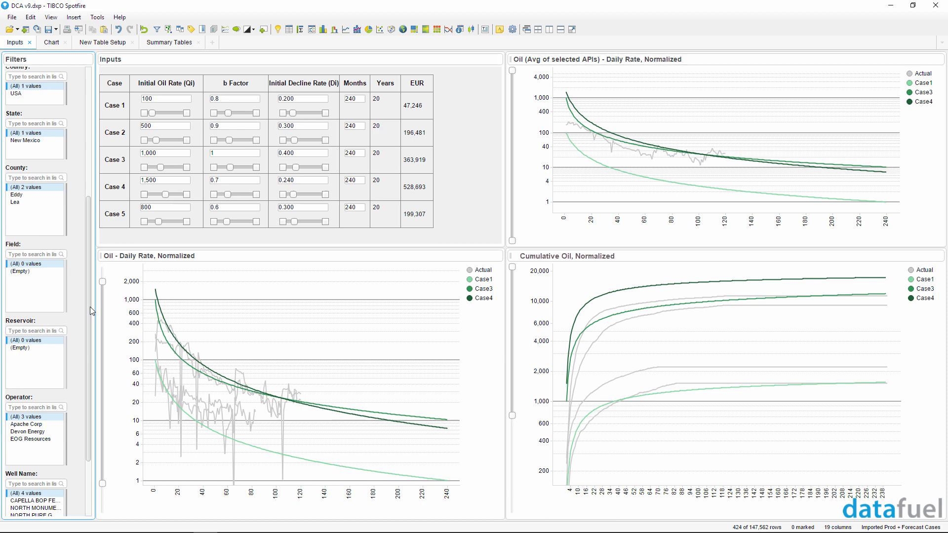
scroll(down, 3)
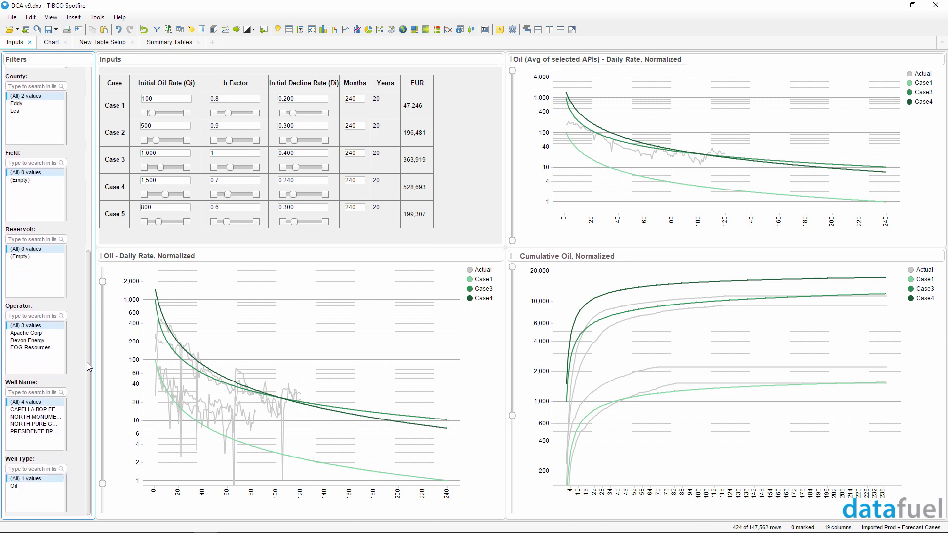
scroll(up, 3)
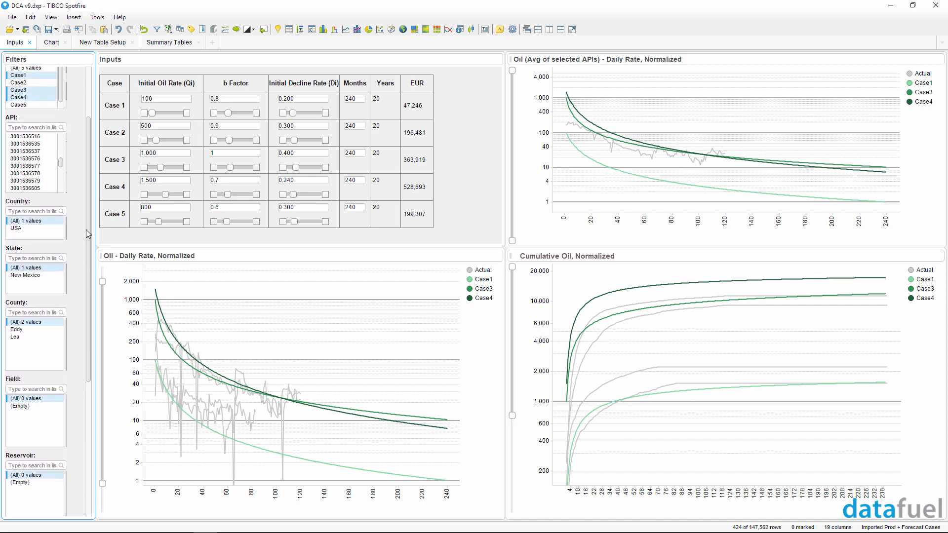
scroll(up, 3)
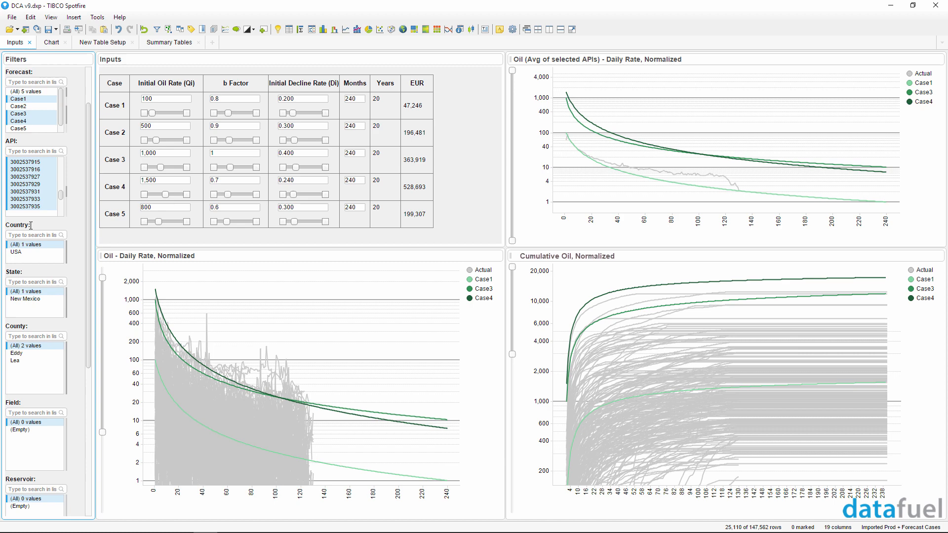
scroll(down, 3)
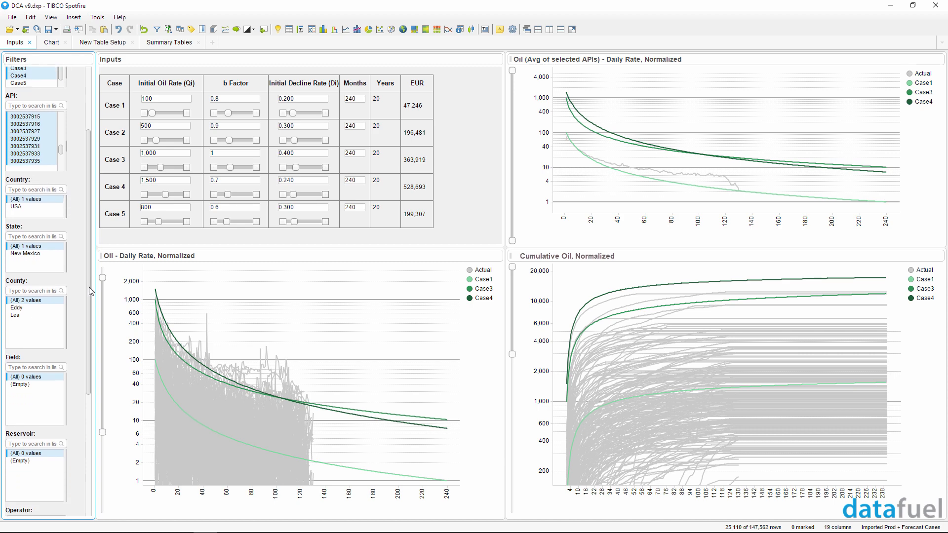
scroll(down, 3)
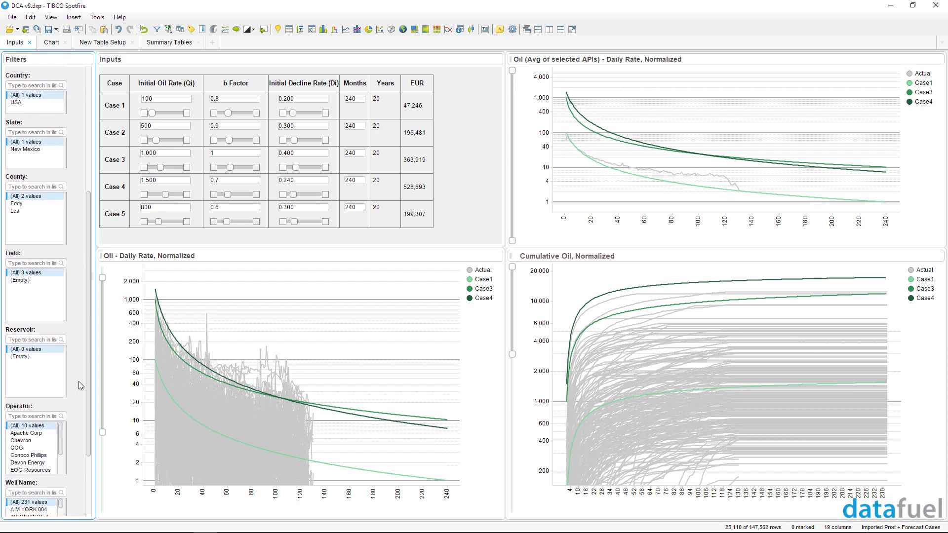
Filter actuals to EOG Resources wells in Lea County, then select a few individual APIs.
click(30, 470)
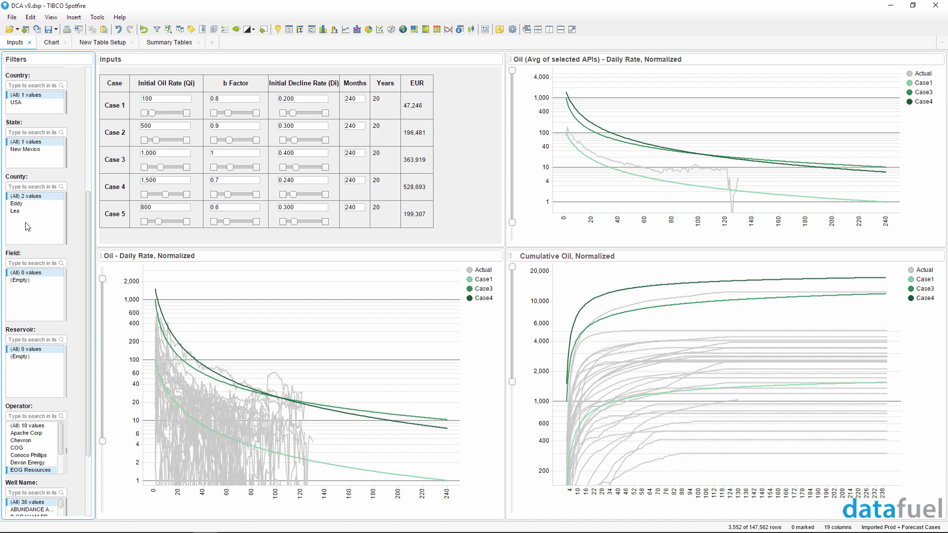
click(14, 212)
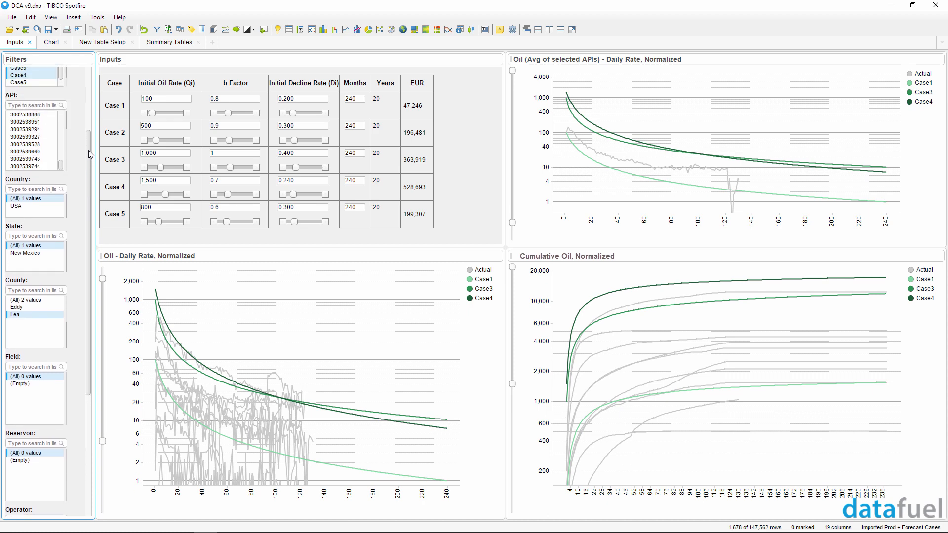
click(25, 167)
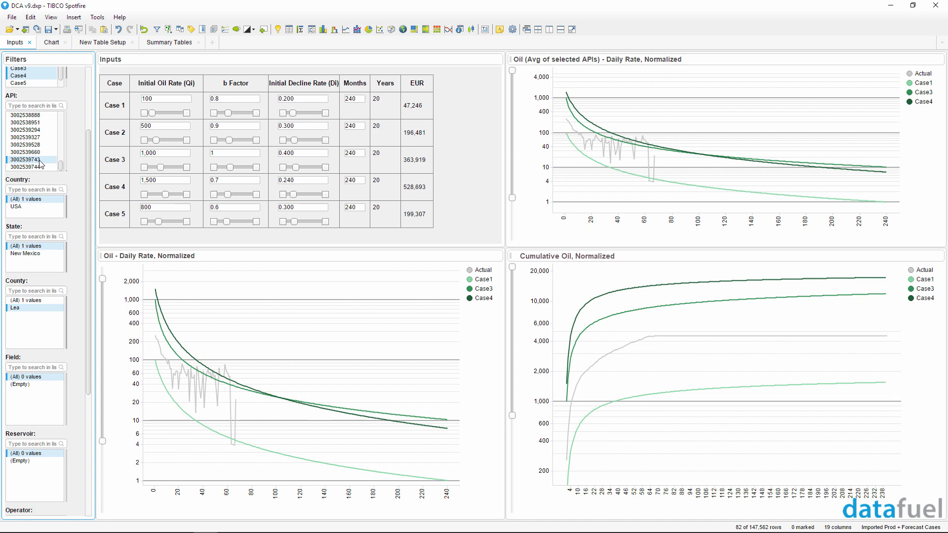
click(25, 152)
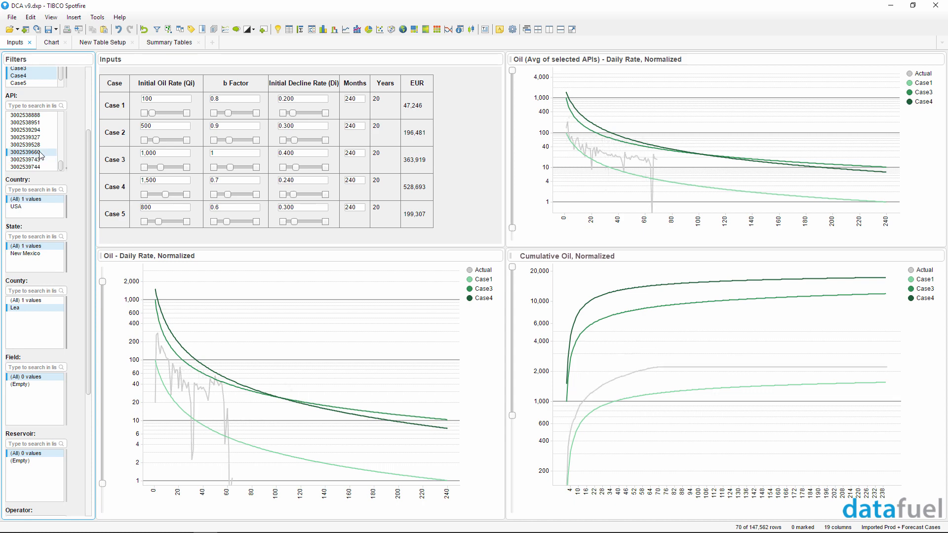
click(28, 160)
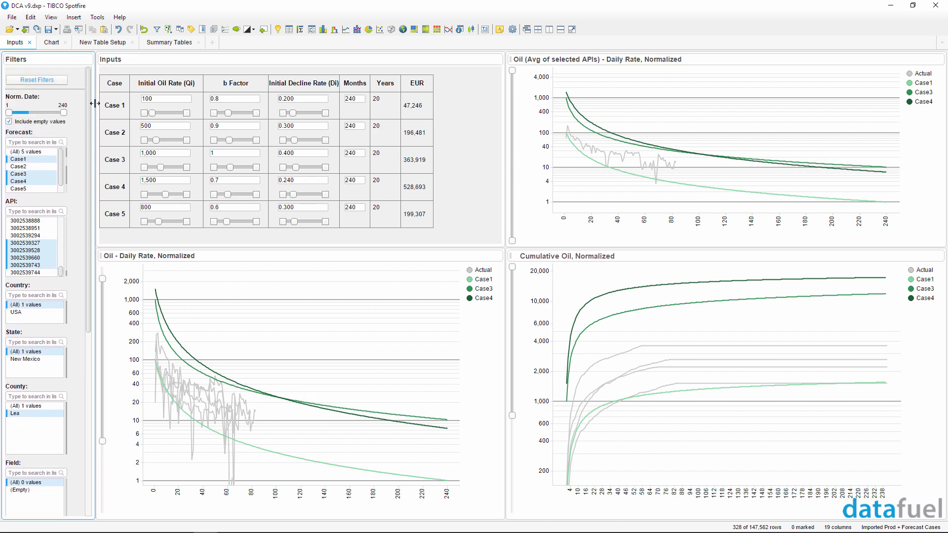
mouse_move(167, 55)
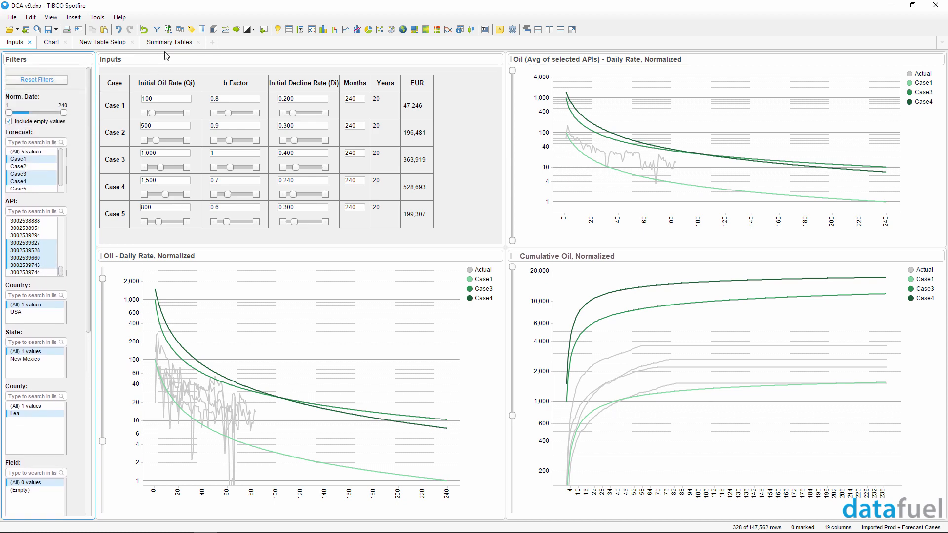
Show the Summary Tables page of parameters, EUR and oil rates, excluding Case 1.
click(169, 43)
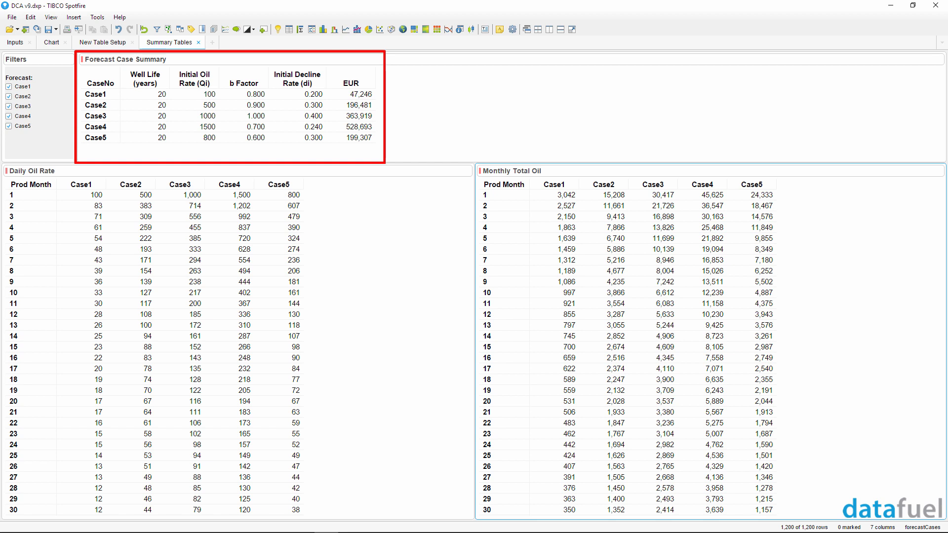
click(8, 86)
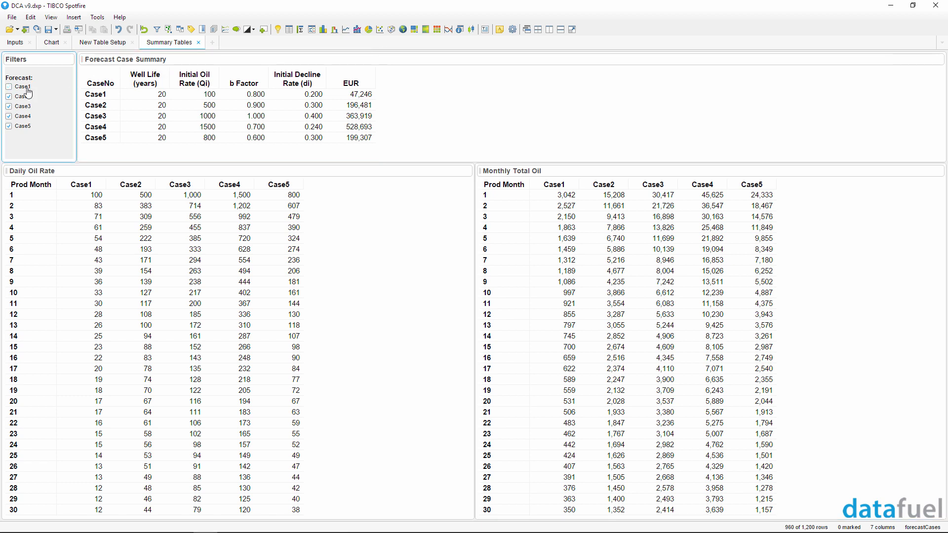
Drop Case 3 to show only Cases 2, 4, 5, then restore all five cases.
click(10, 86)
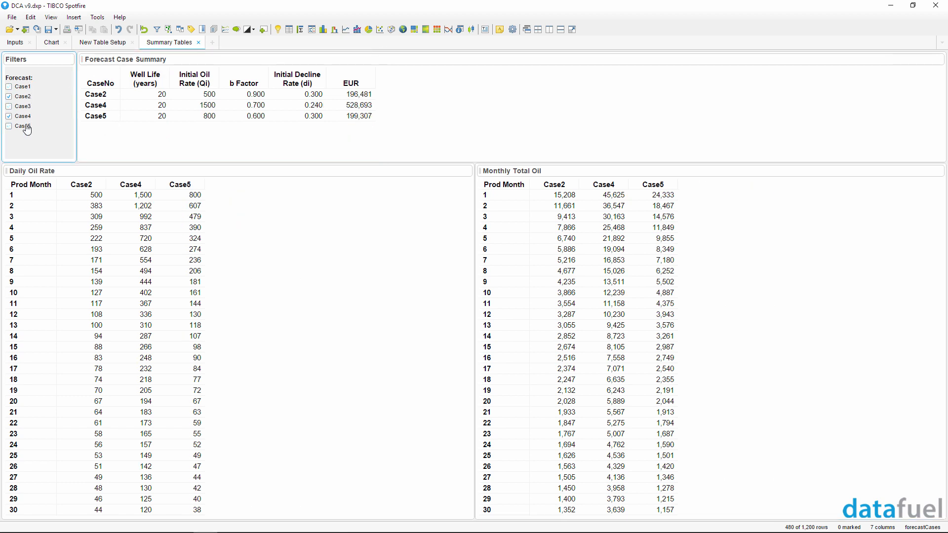
click(9, 116)
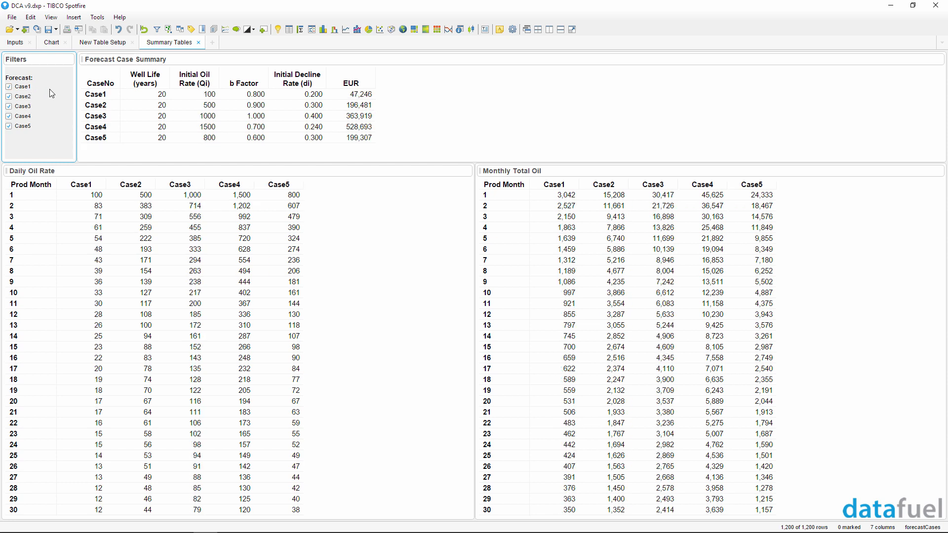
mouse_move(99, 51)
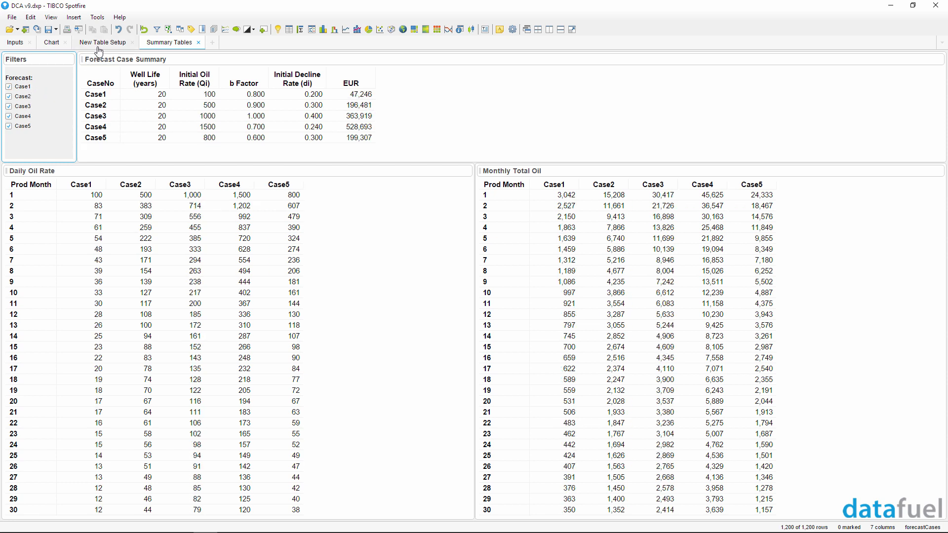